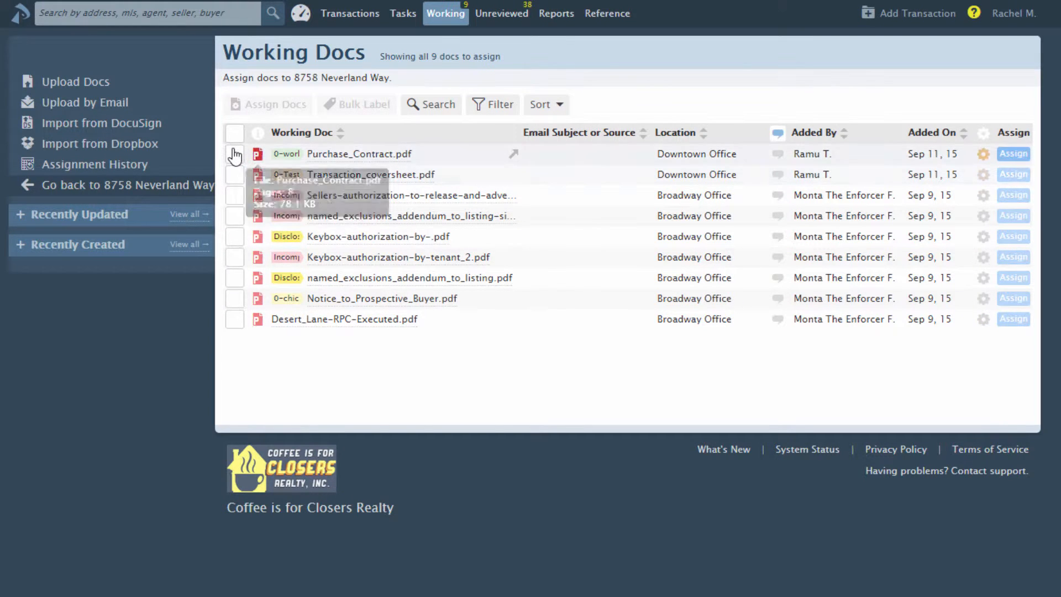
Tick the checkbox beside Purchase_Contract.pdf in the Working Docs list
click(234, 154)
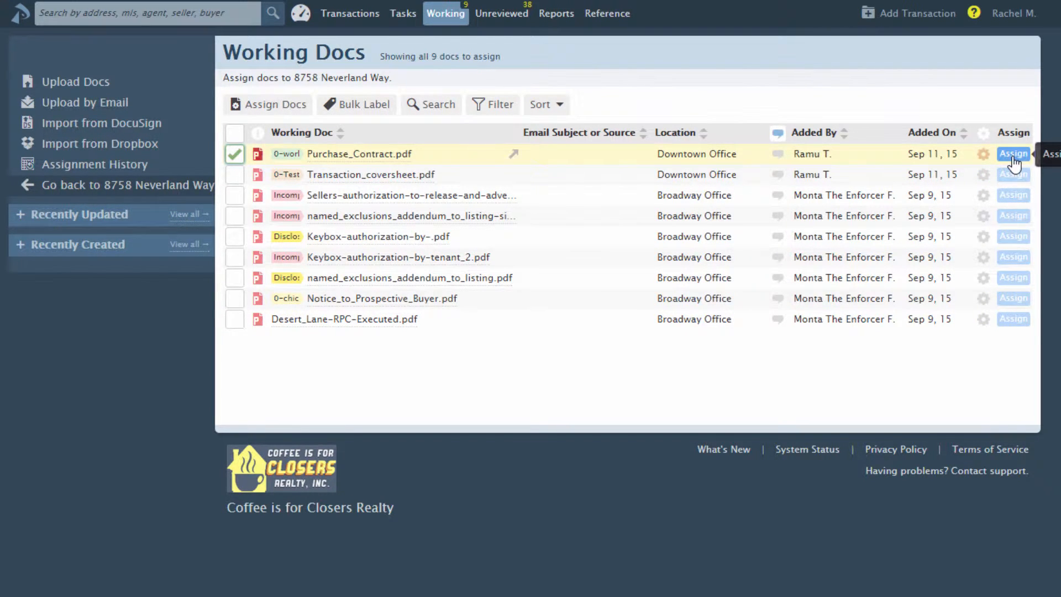
Assign Purchase_Contract.pdf to 8758 Neverland Way and scroll through the offered document names
click(1013, 154)
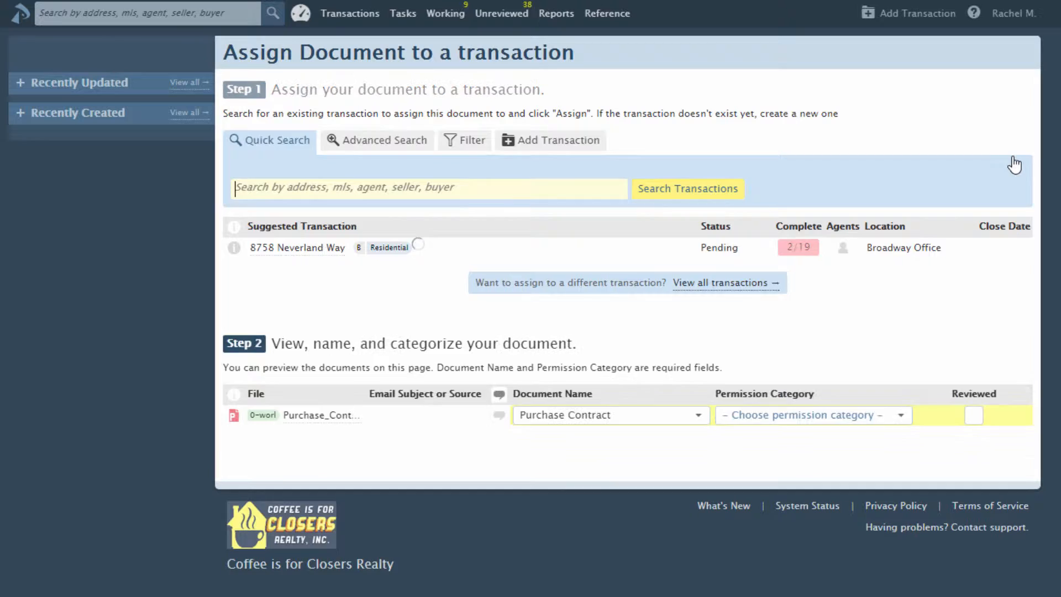
click(418, 245)
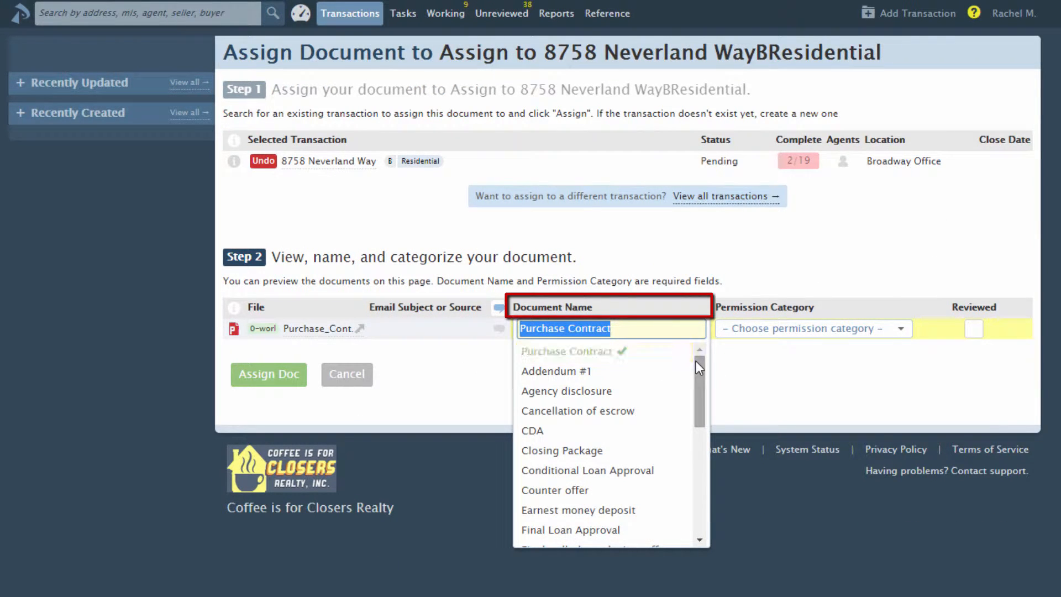
scroll(down, 3)
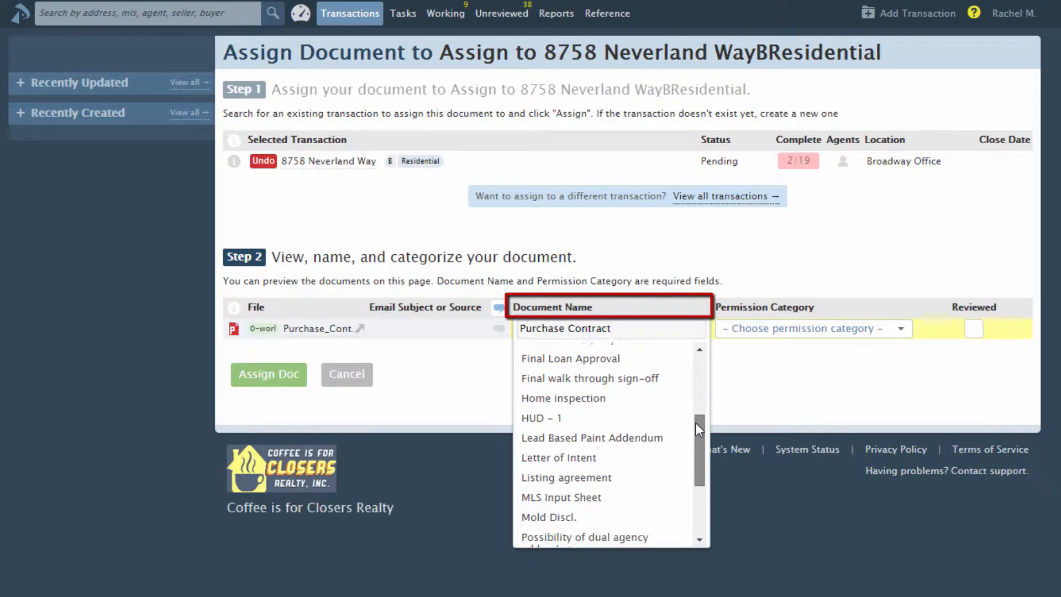
scroll(down, 3)
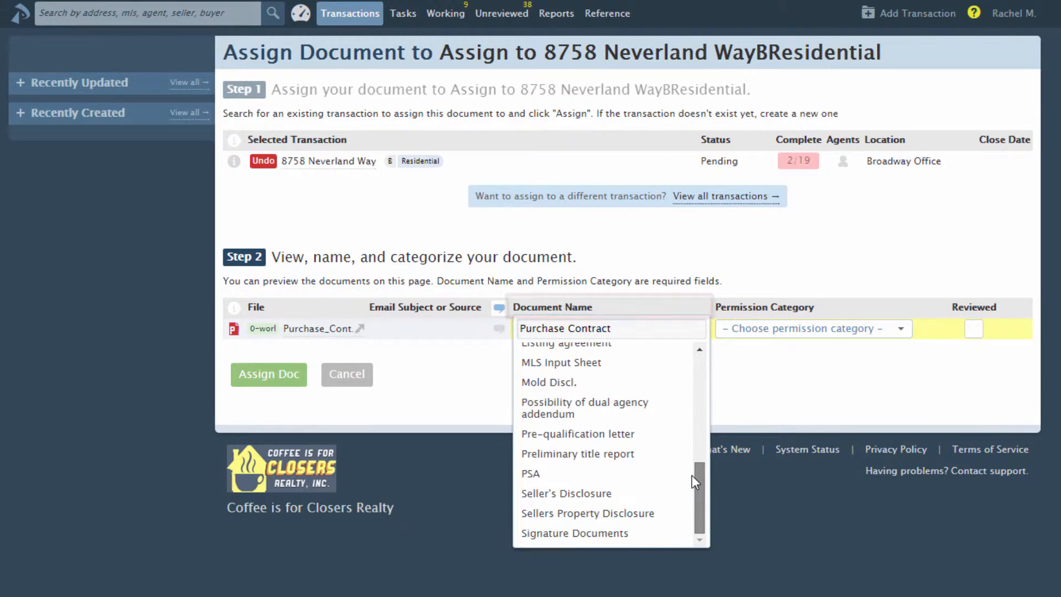
mouse_move(531, 473)
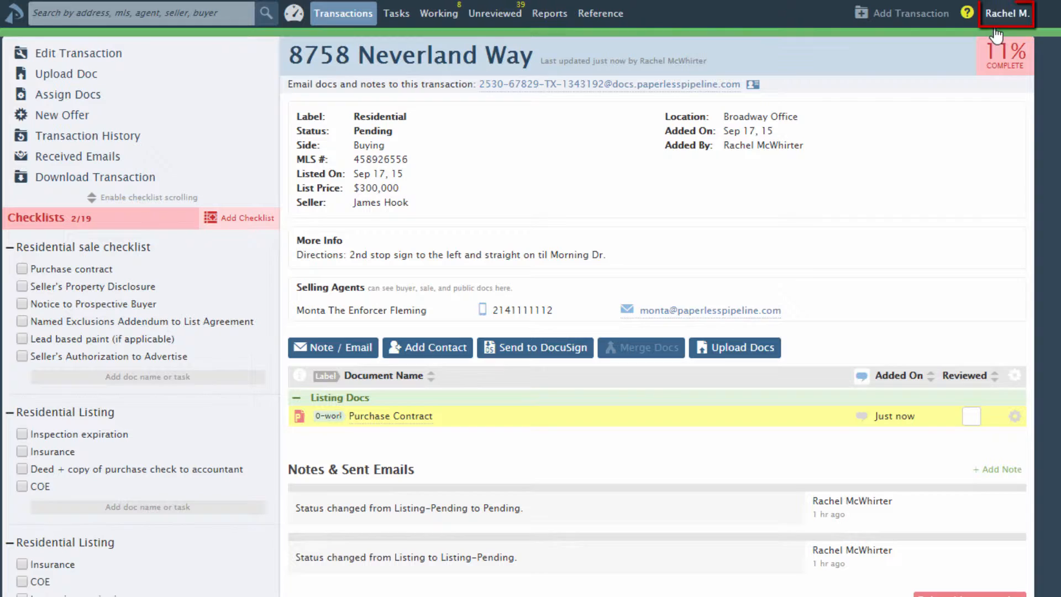
Open Admin / Settings from the user-name menu at top right
click(1006, 12)
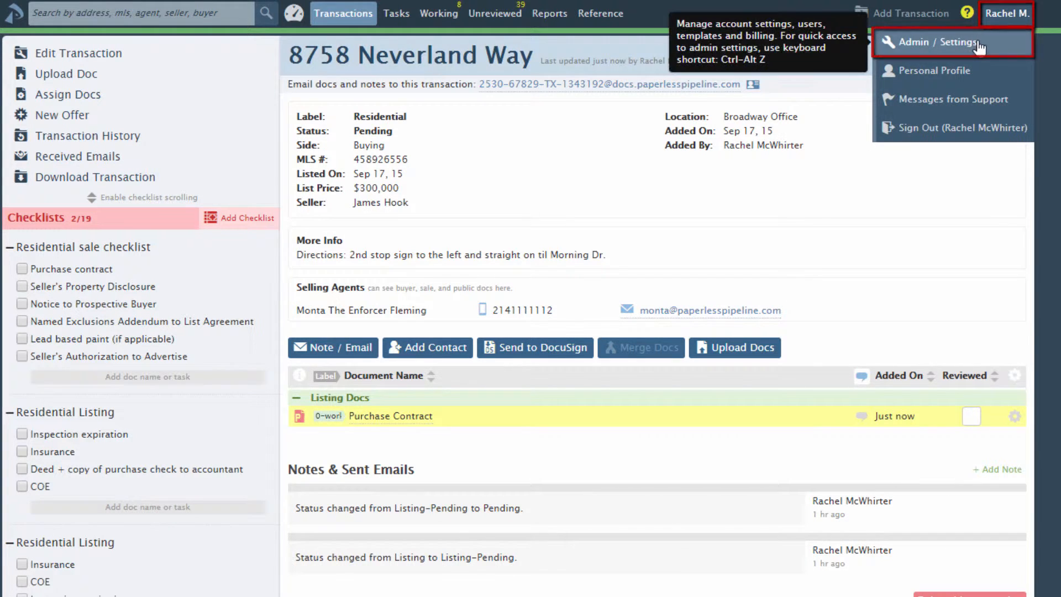
click(934, 42)
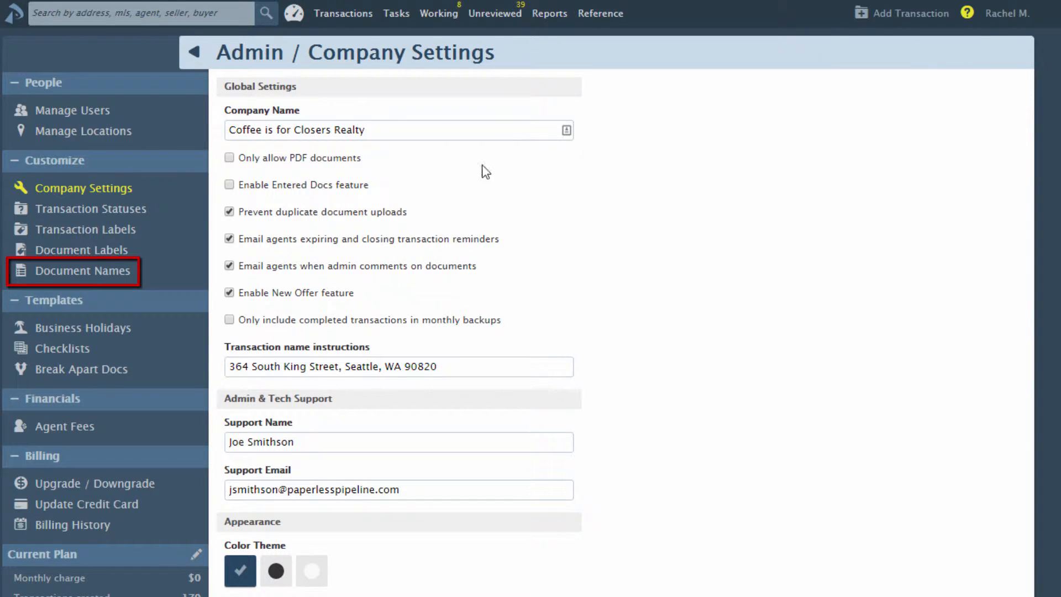
Add 'Addendum #2' under Document Names, then open the Agency disclosure row's gear menu
click(79, 270)
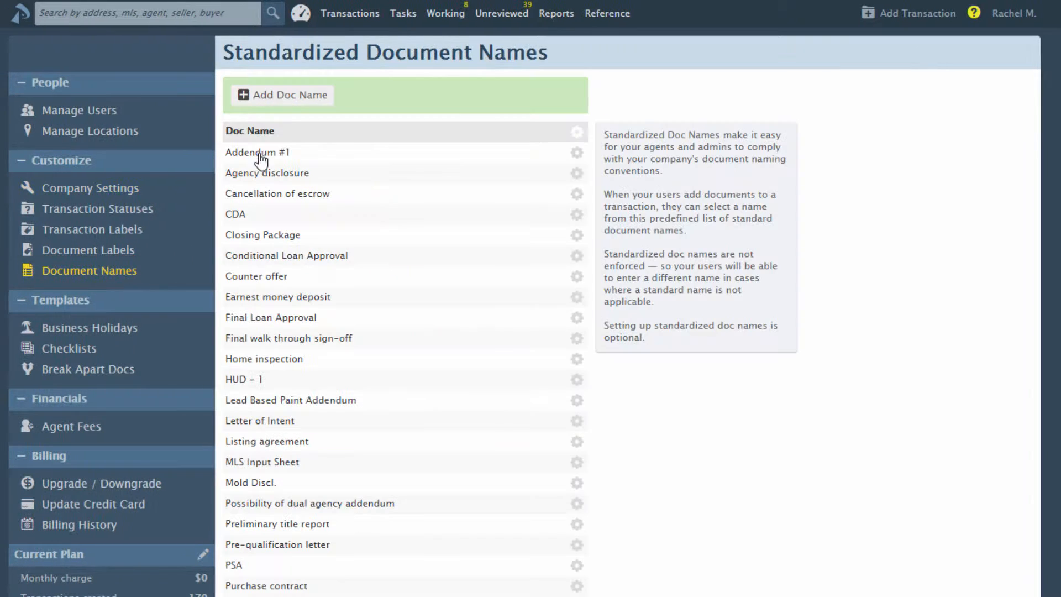
click(283, 95)
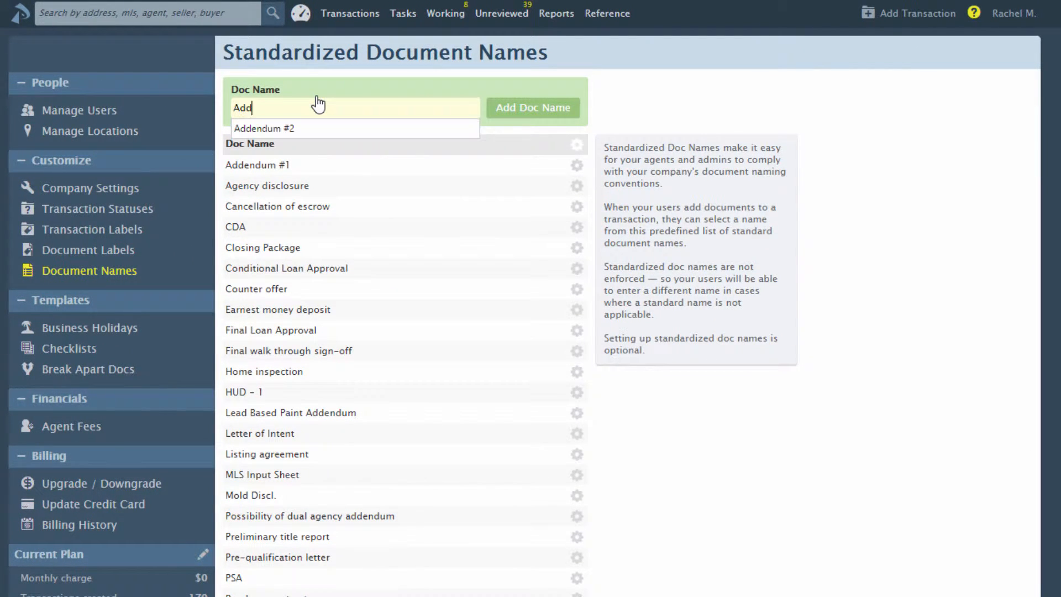
click(264, 128)
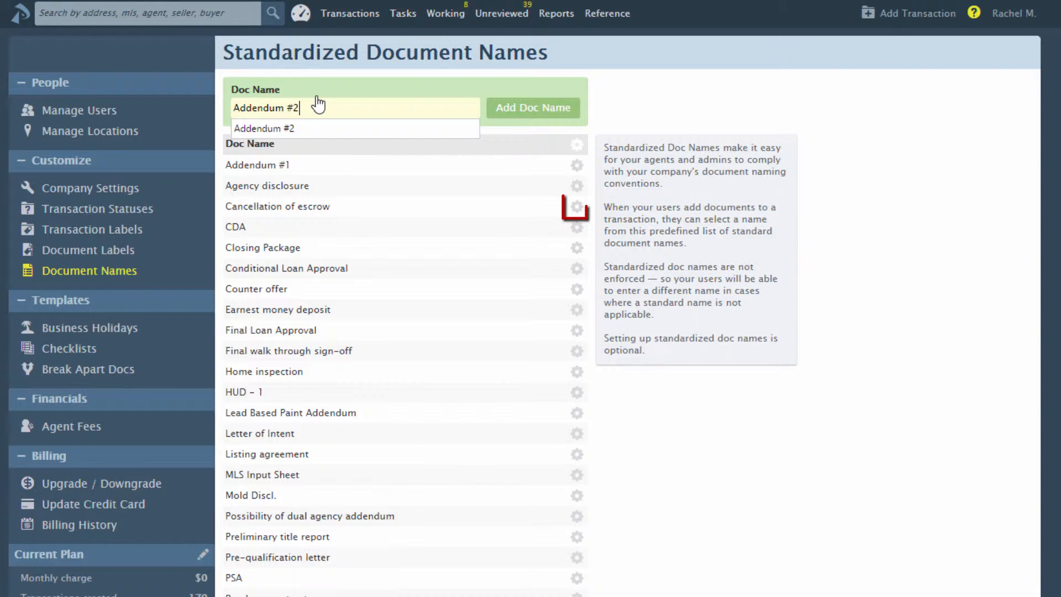
click(532, 108)
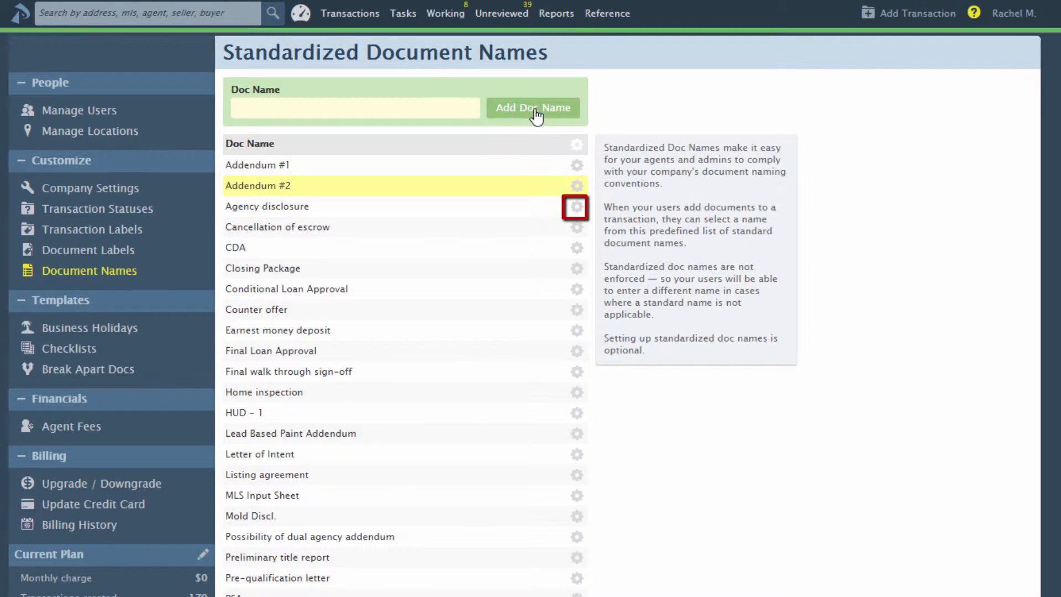
click(533, 108)
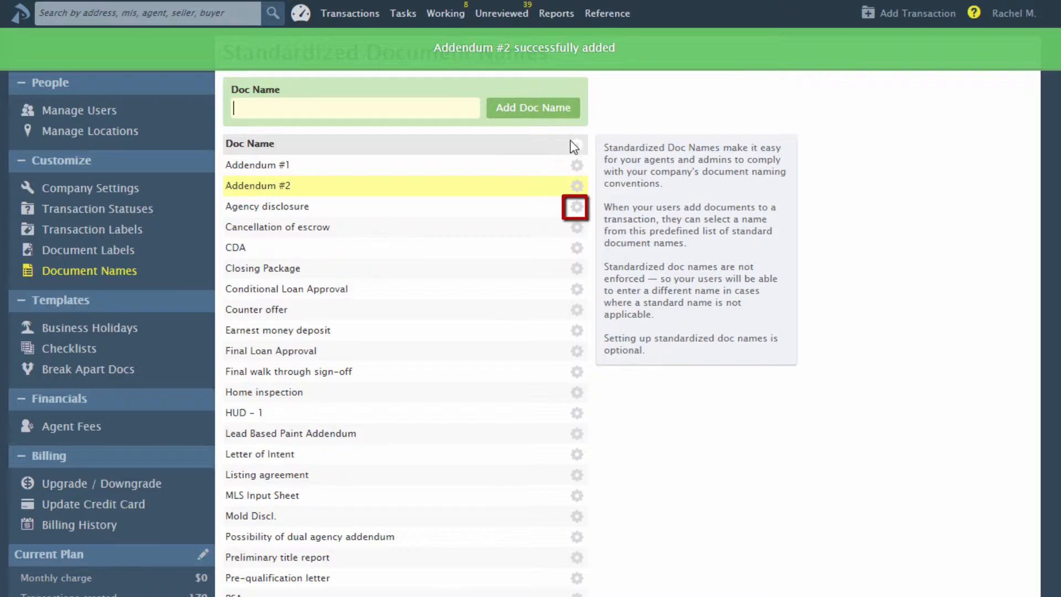
click(576, 206)
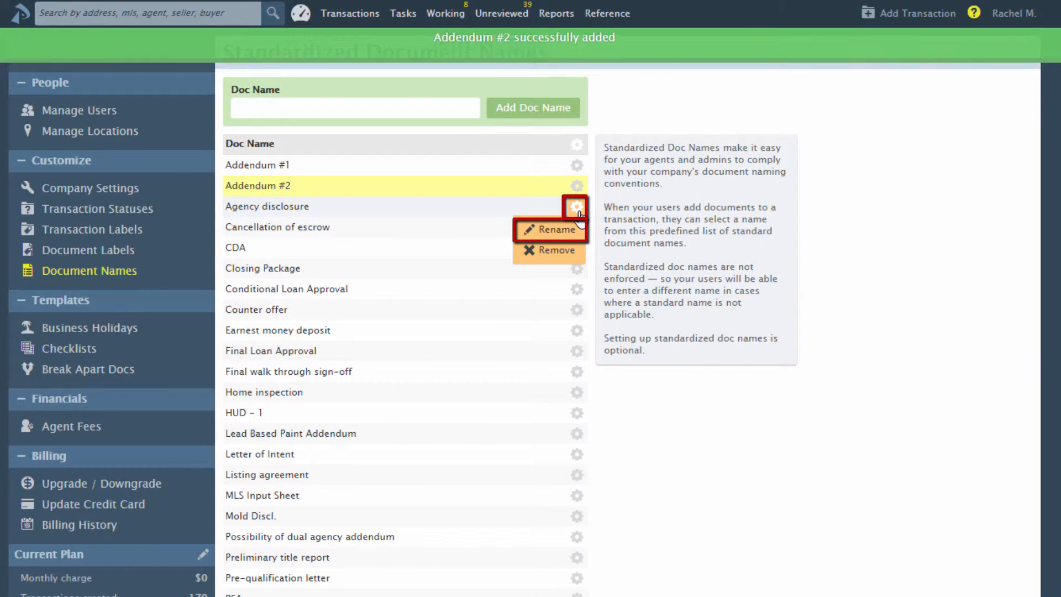
click(557, 230)
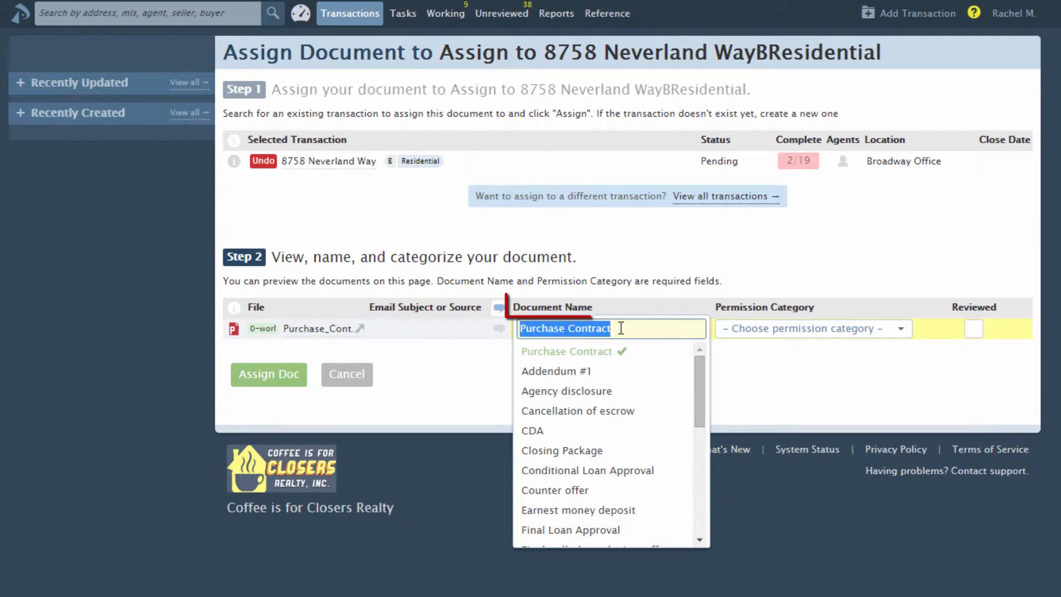
Scroll down through the document names offered for assignment
scroll(down, 3)
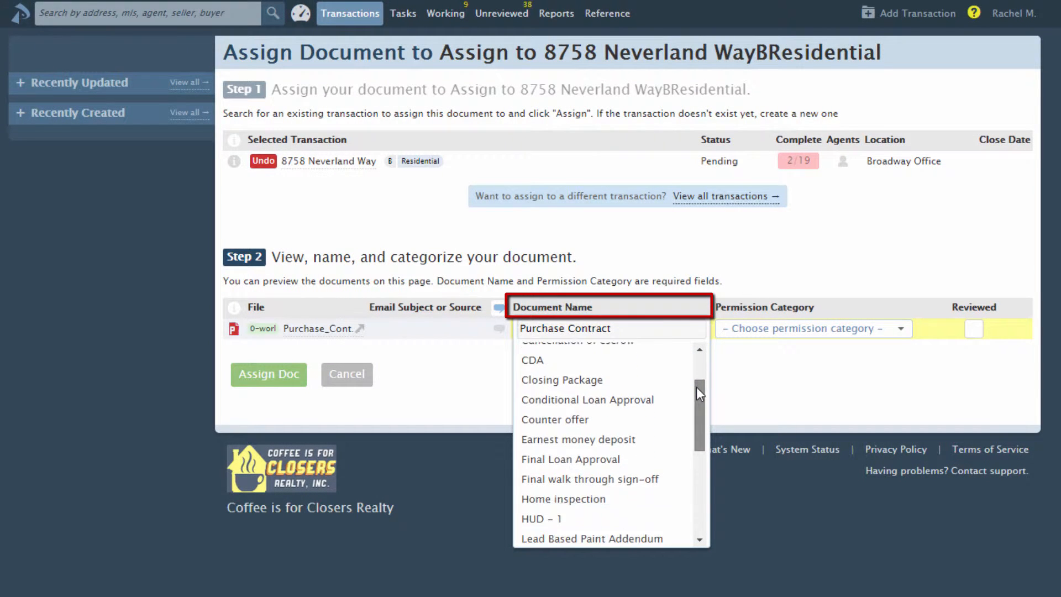
scroll(down, 3)
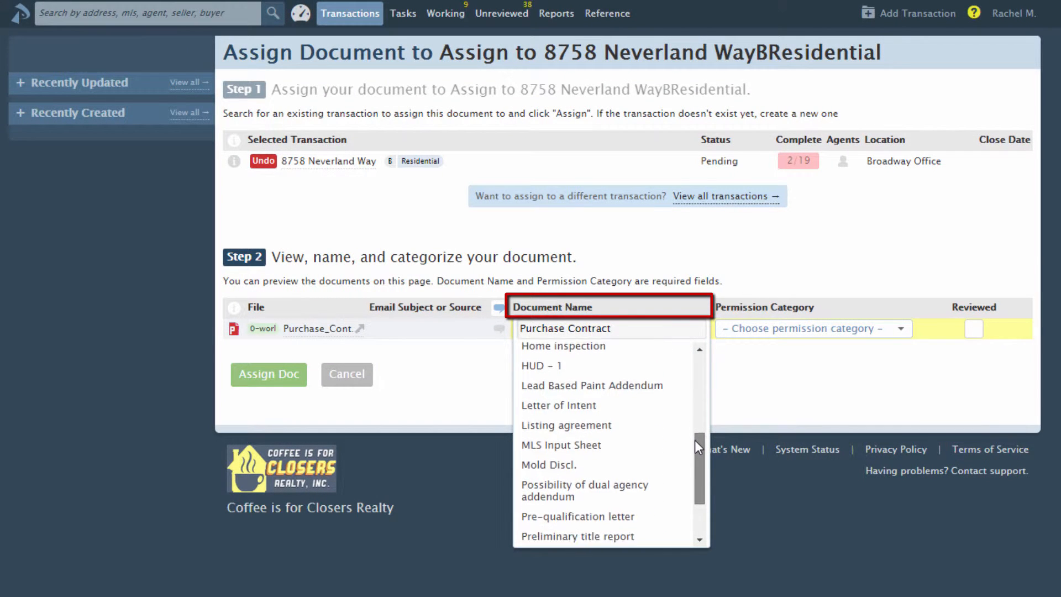
scroll(down, 3)
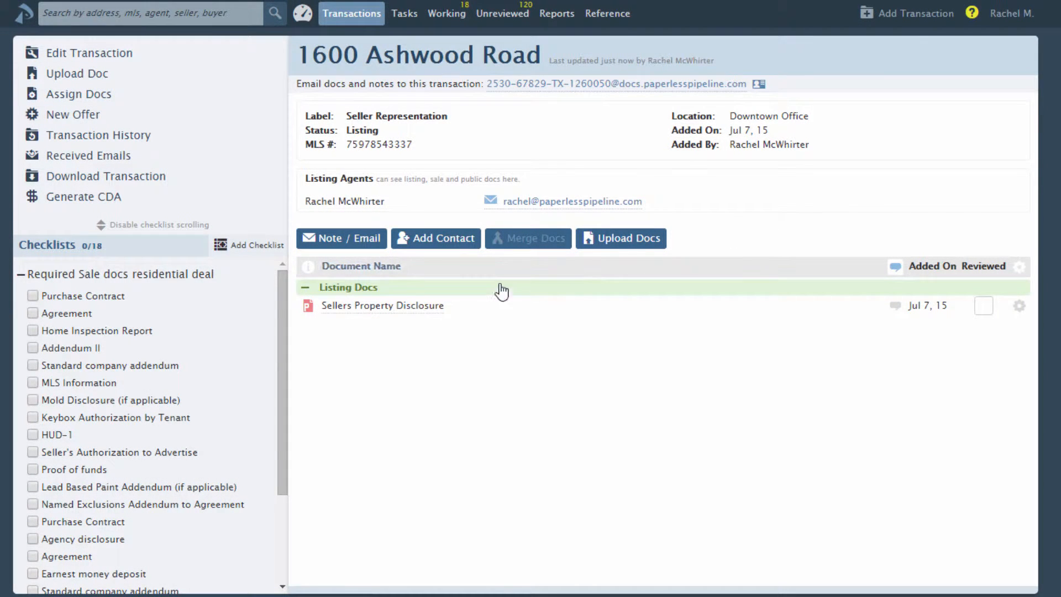
click(382, 305)
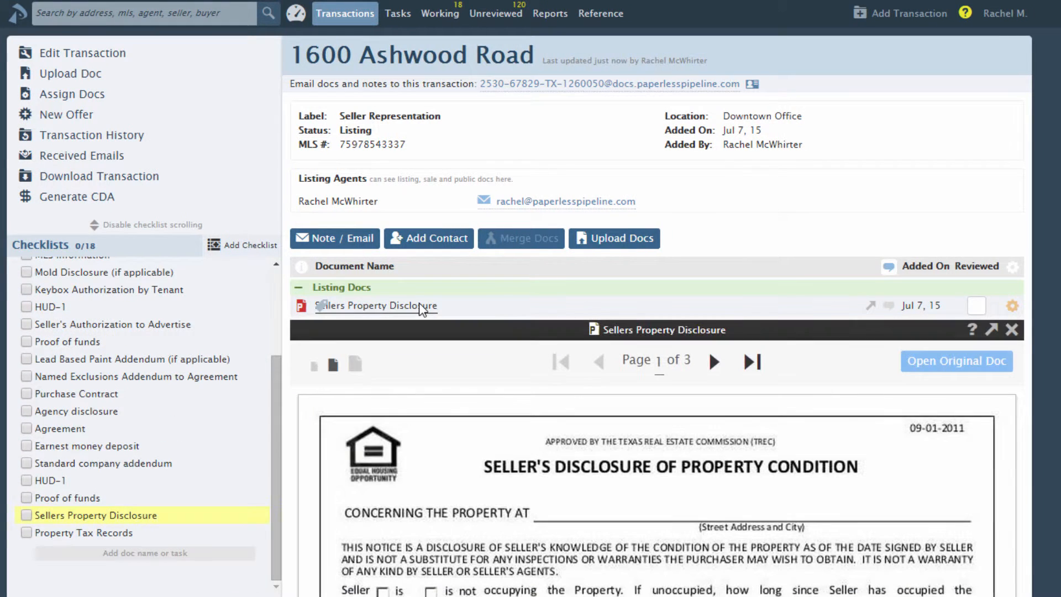